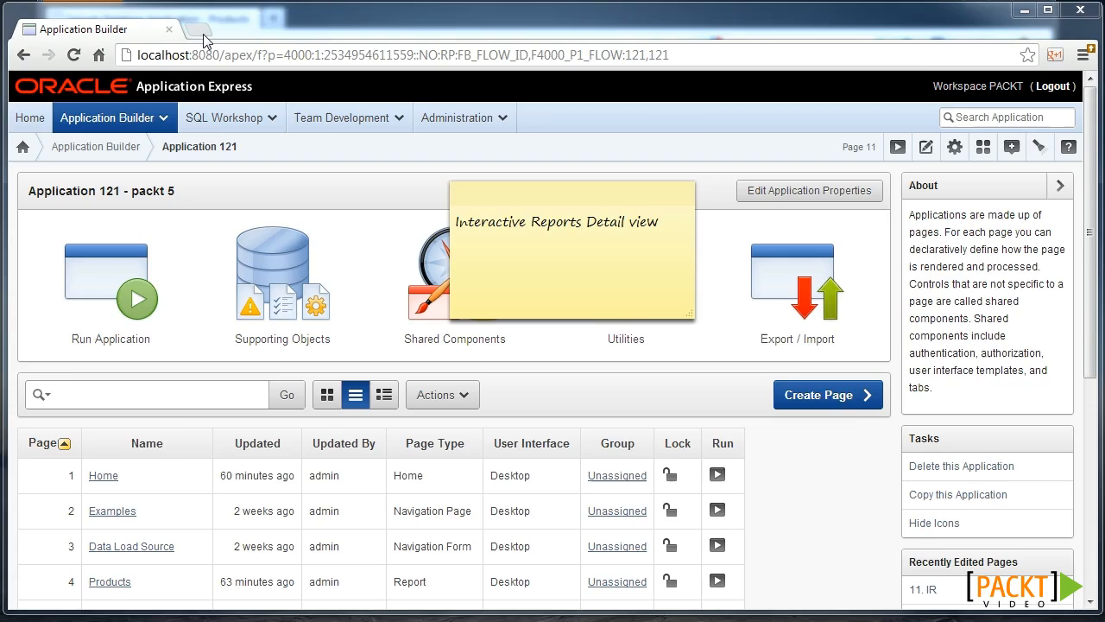
Switch to the running Sample Database Application to view its Products page
click(203, 28)
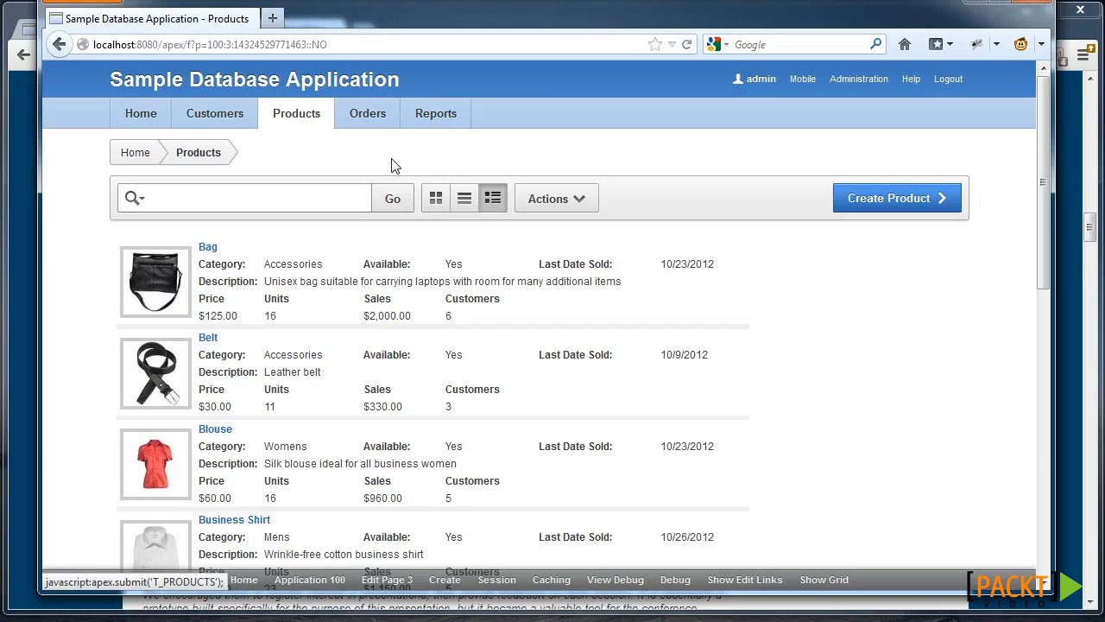
Show products as report, detail and icon views, then edit Page 3
click(465, 198)
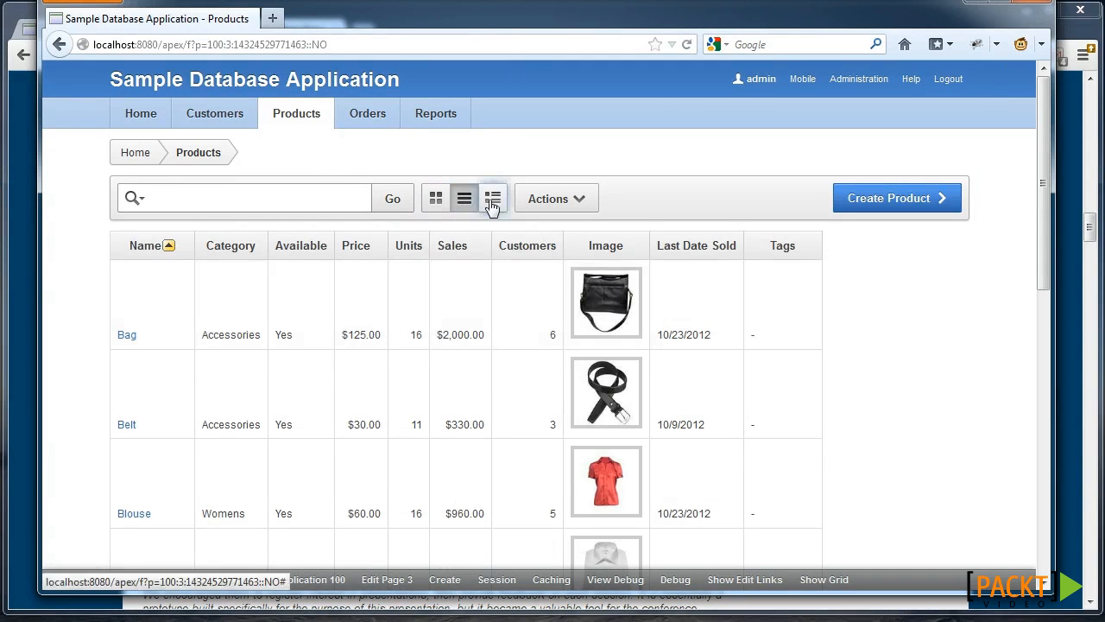
click(492, 198)
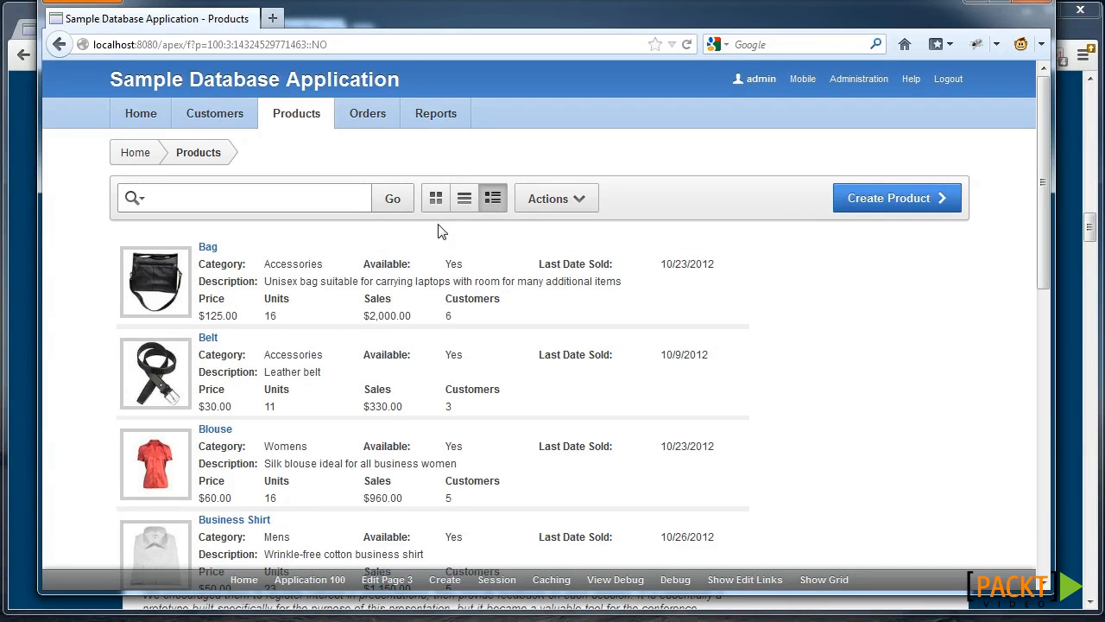
click(435, 198)
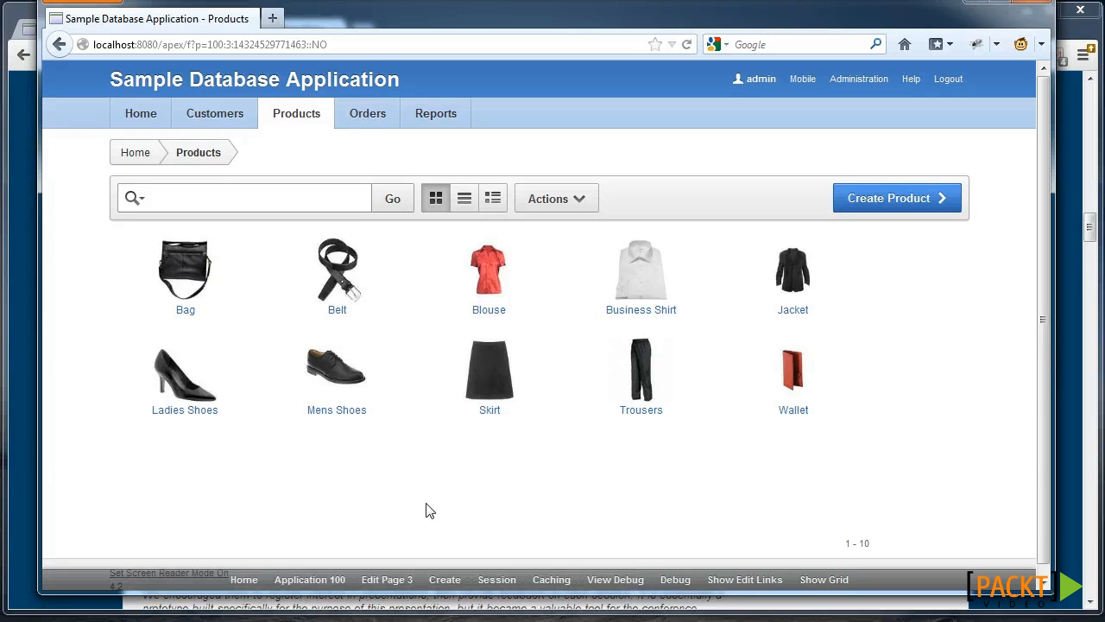
click(386, 579)
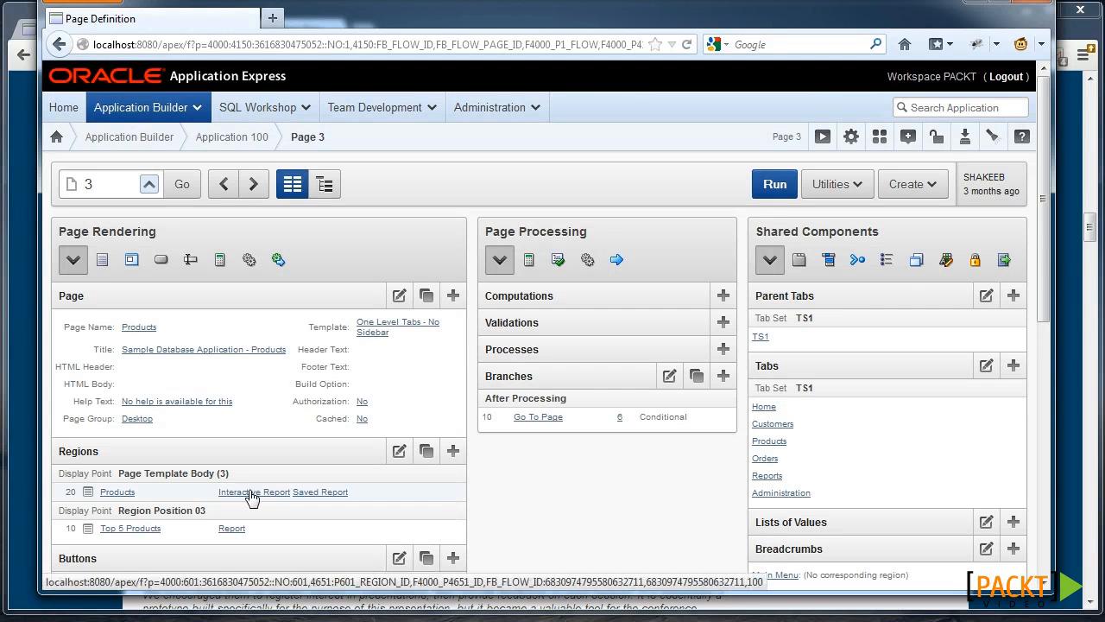
Review the Products report's Icon View settings: enabled, five columns, PRODUCT_NAME labels
click(254, 491)
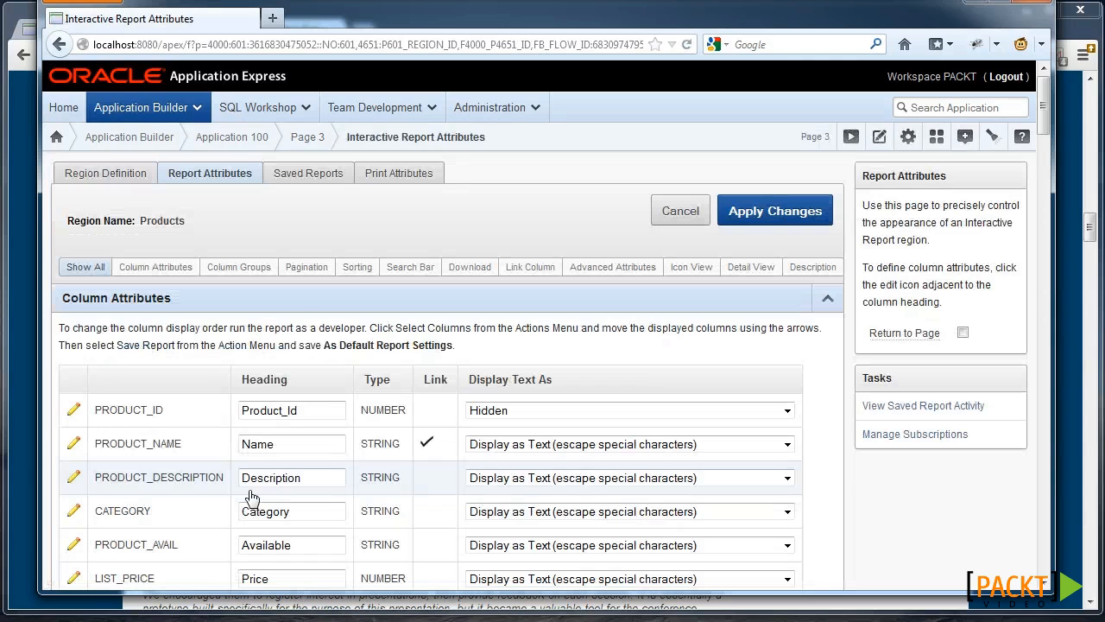
click(691, 266)
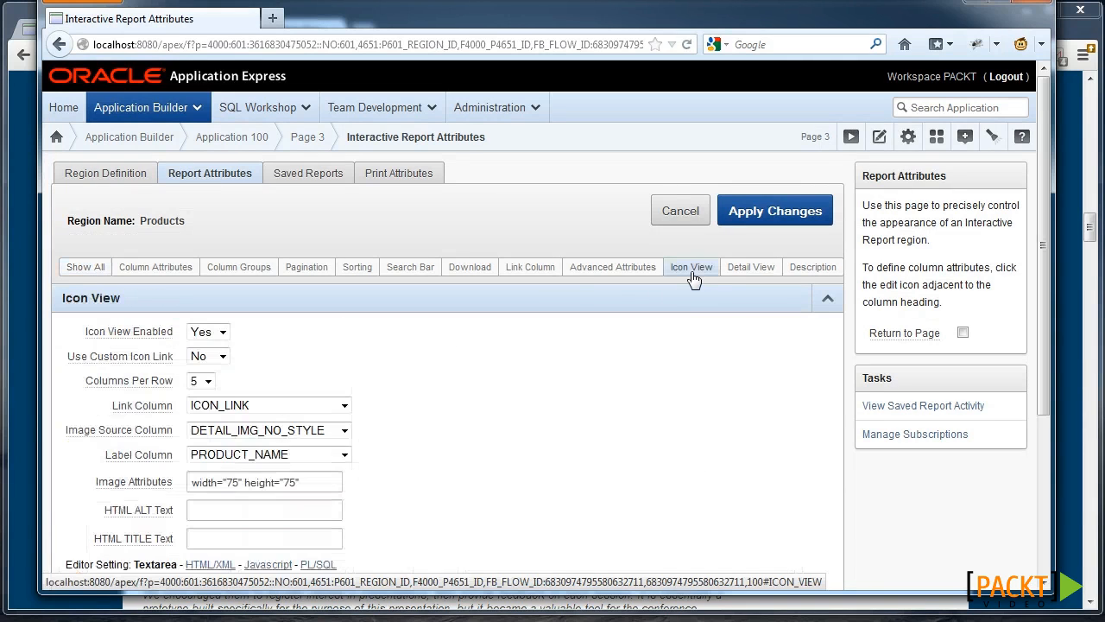
scroll(down, 3)
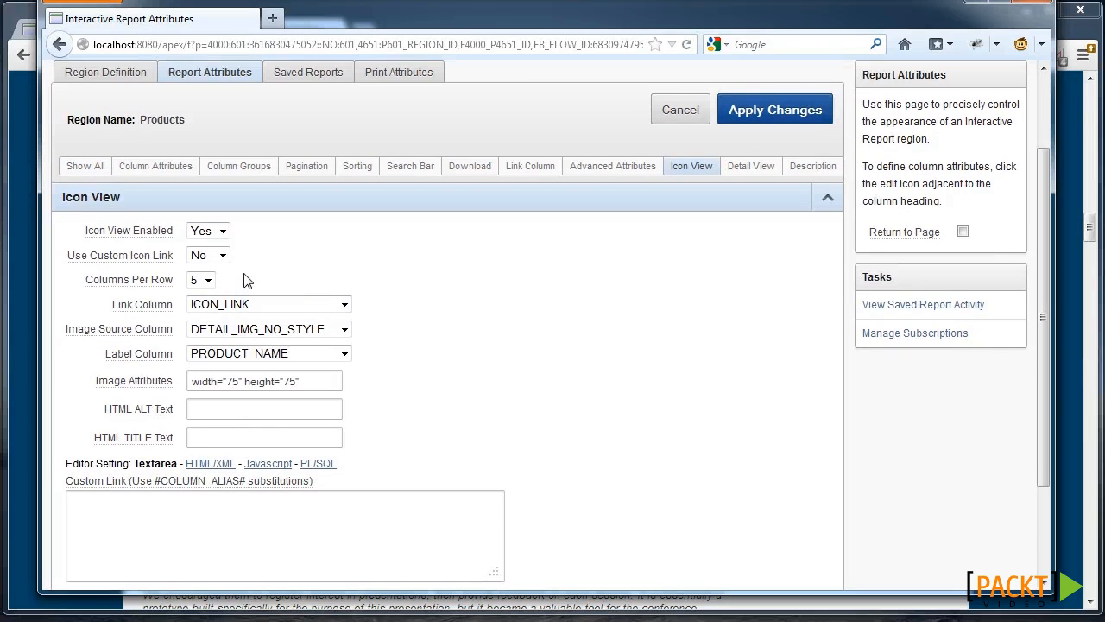
mouse_move(255, 307)
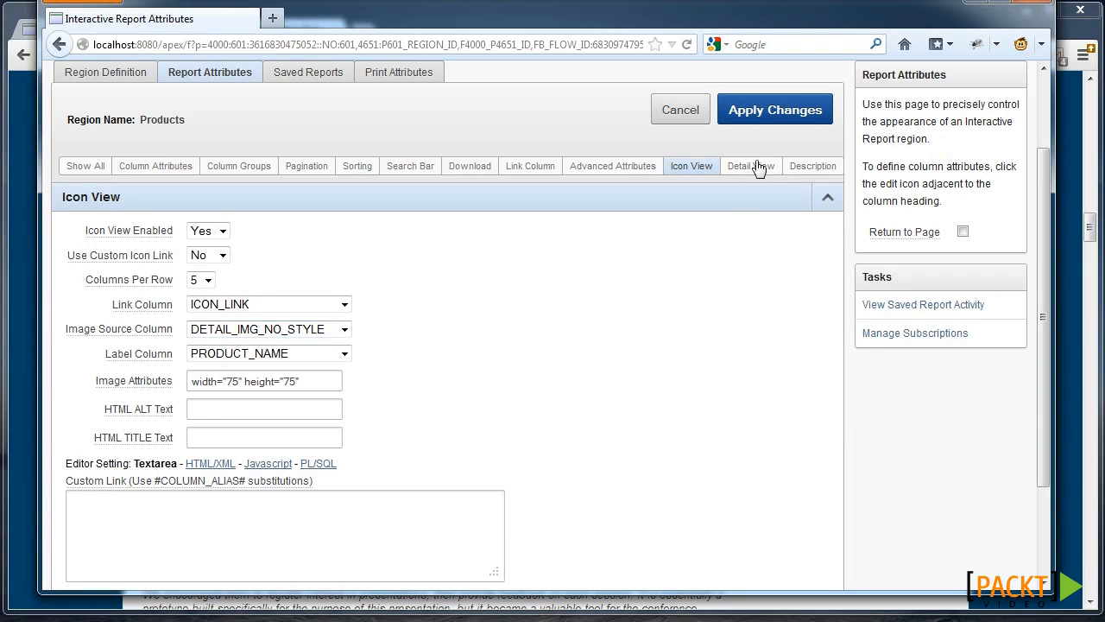
Inspect the Detail View row template markup, then bring up the ODTUG blog
click(751, 166)
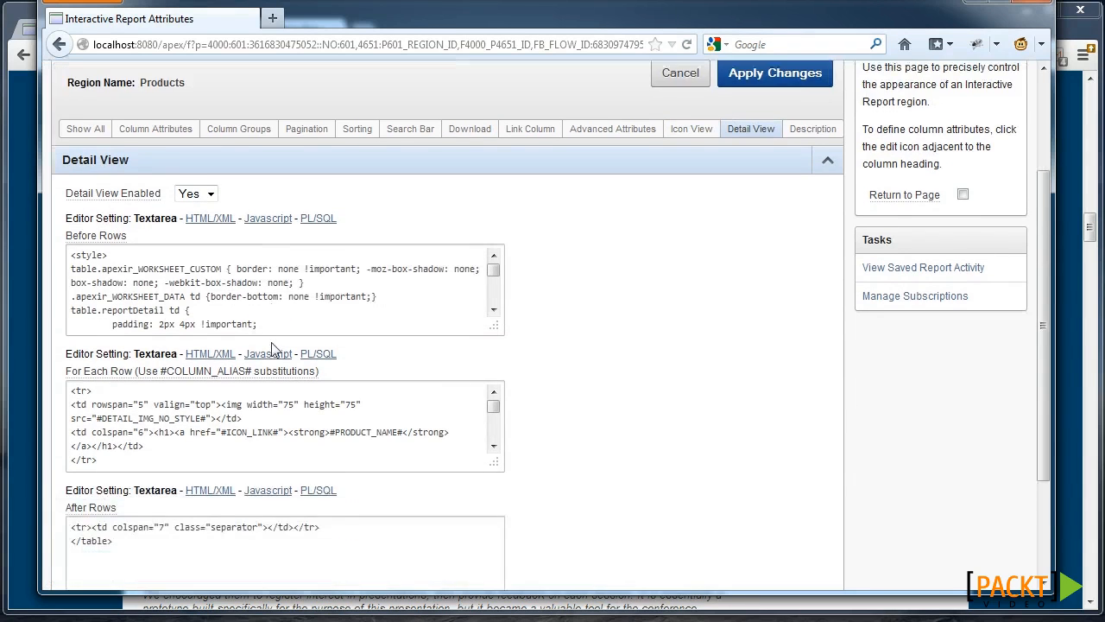
scroll(down, 3)
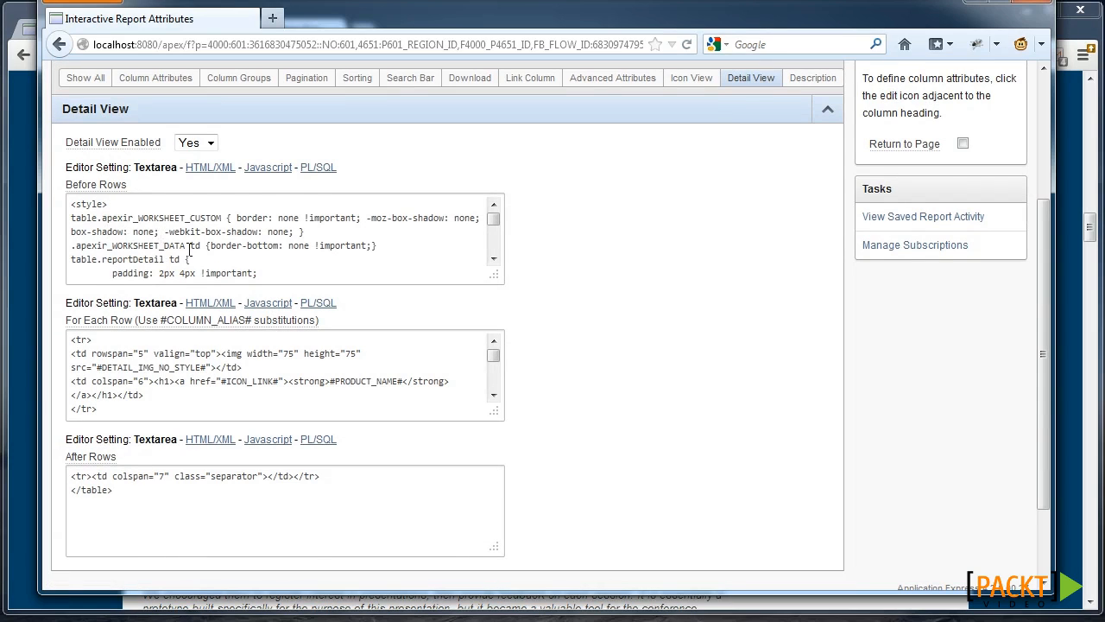
mouse_move(96, 360)
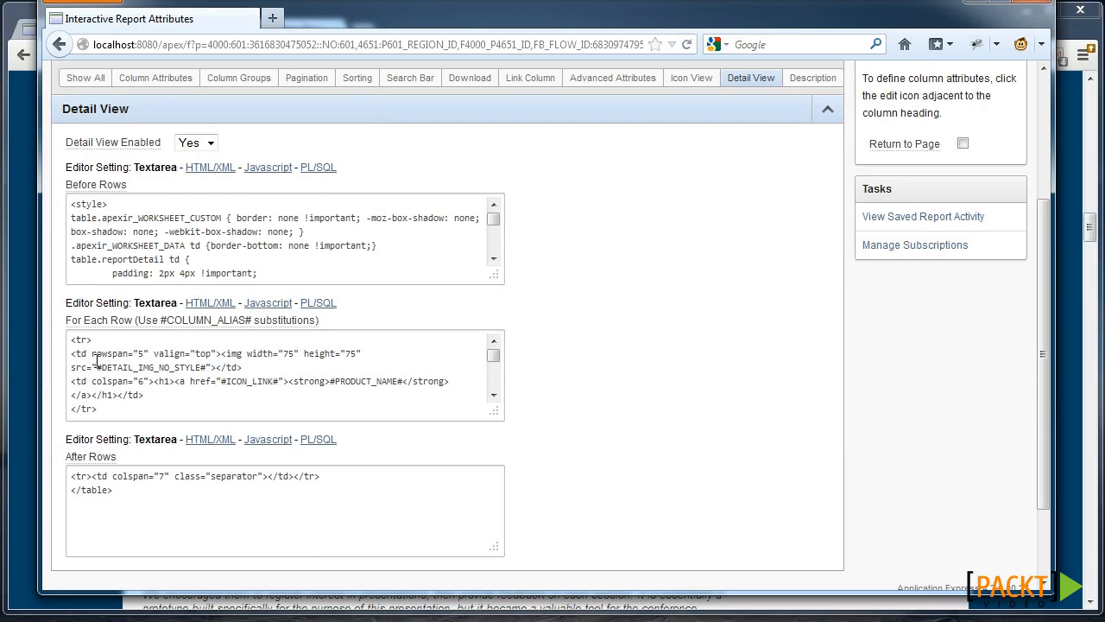
double_click(110, 353)
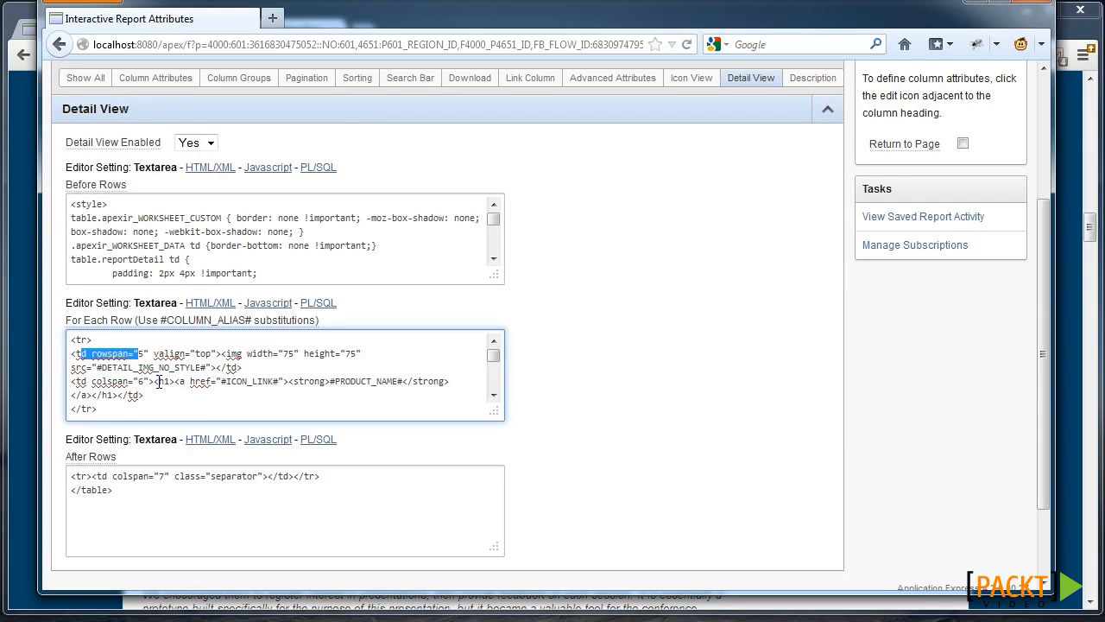
double_click(115, 367)
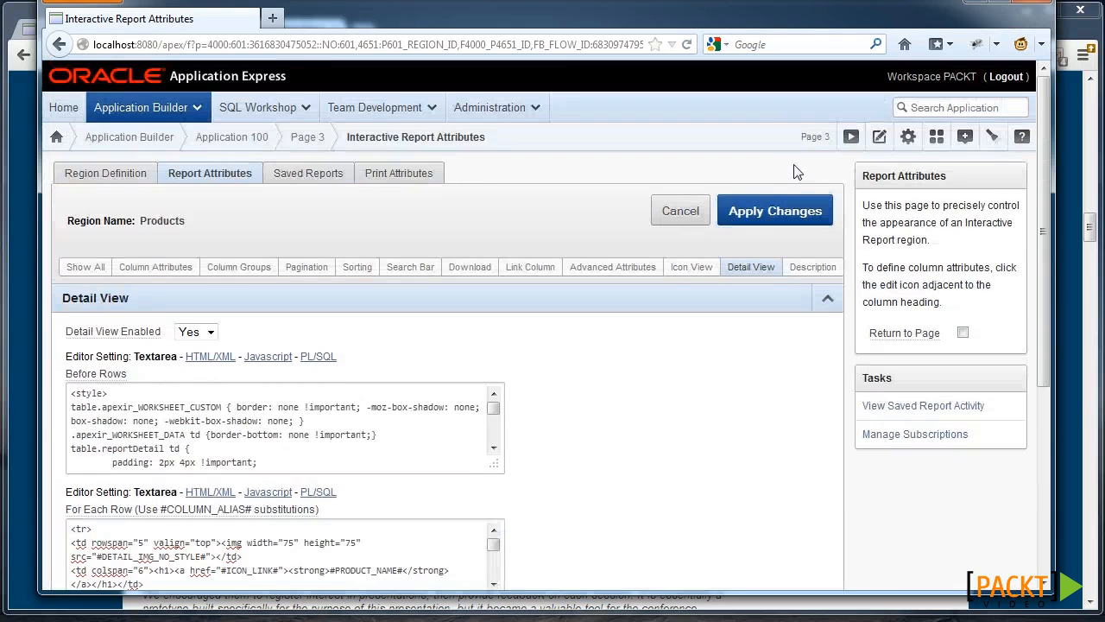
mouse_move(26, 237)
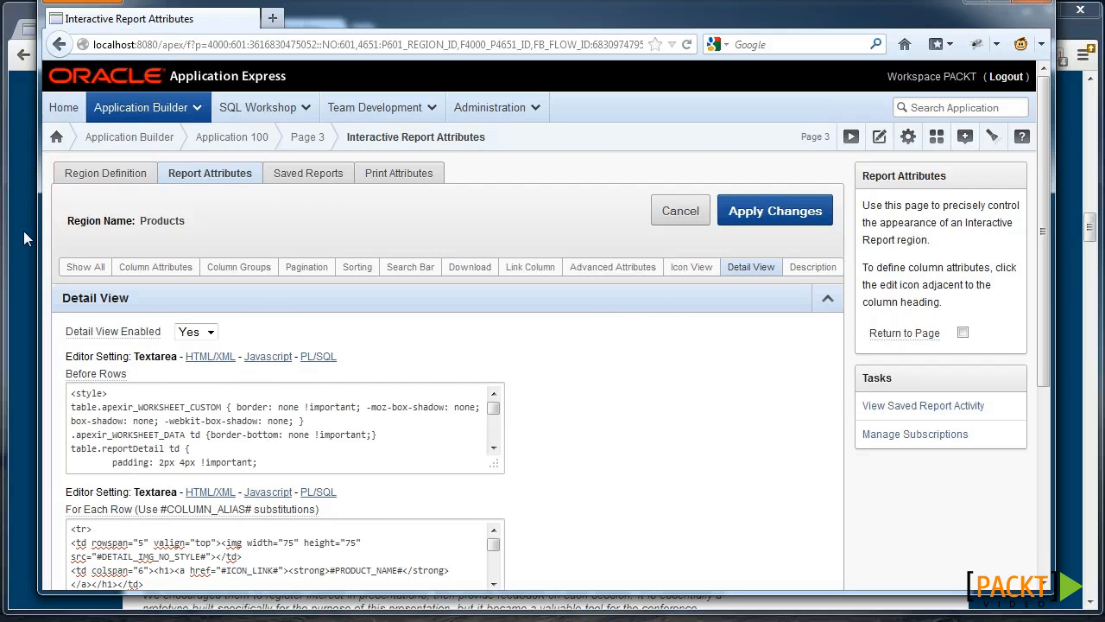
click(264, 29)
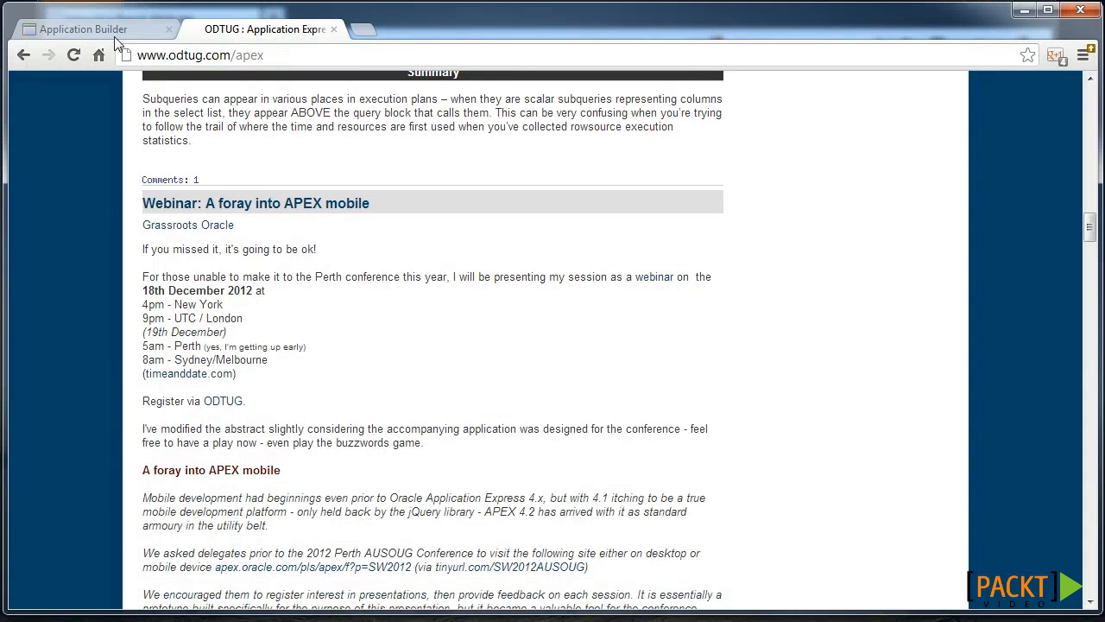
Open Application 121 page 11 and its IR region's report attributes
click(83, 29)
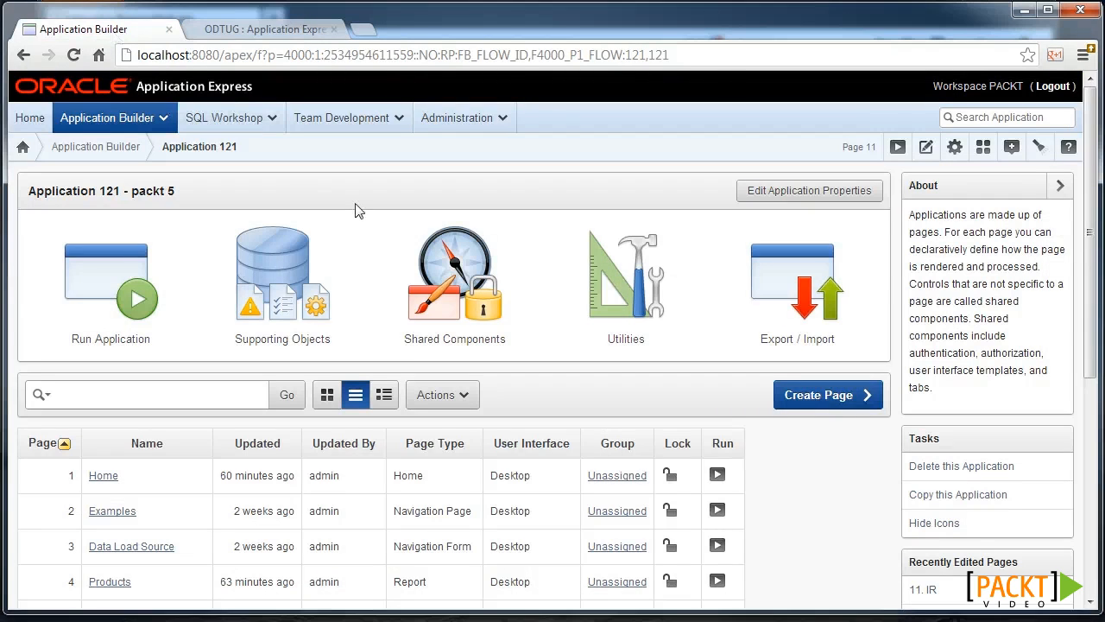
scroll(down, 3)
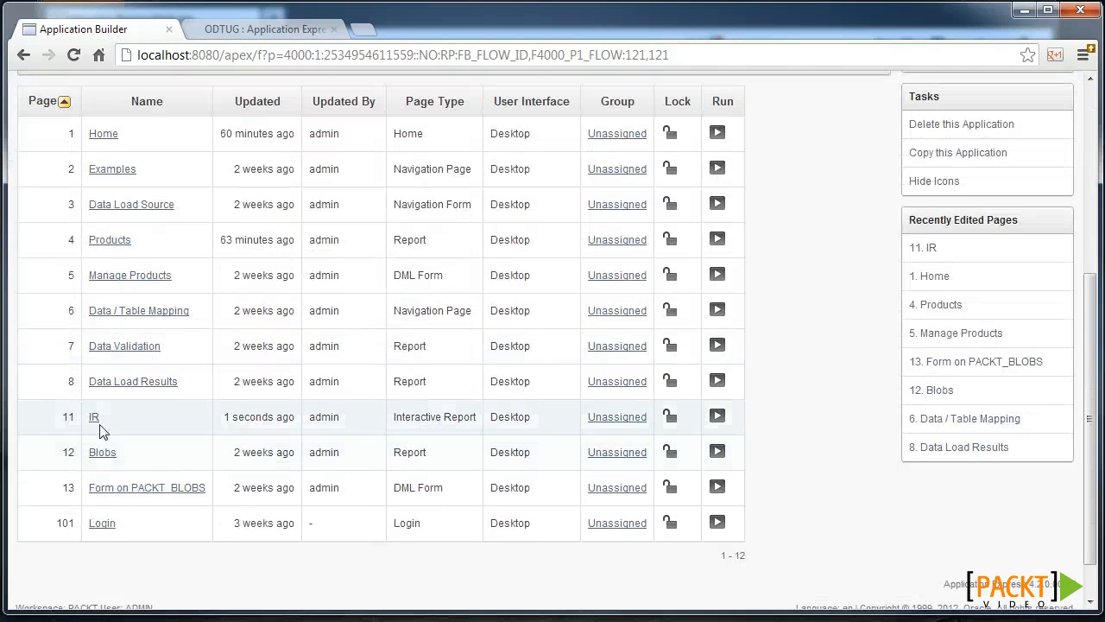
click(94, 416)
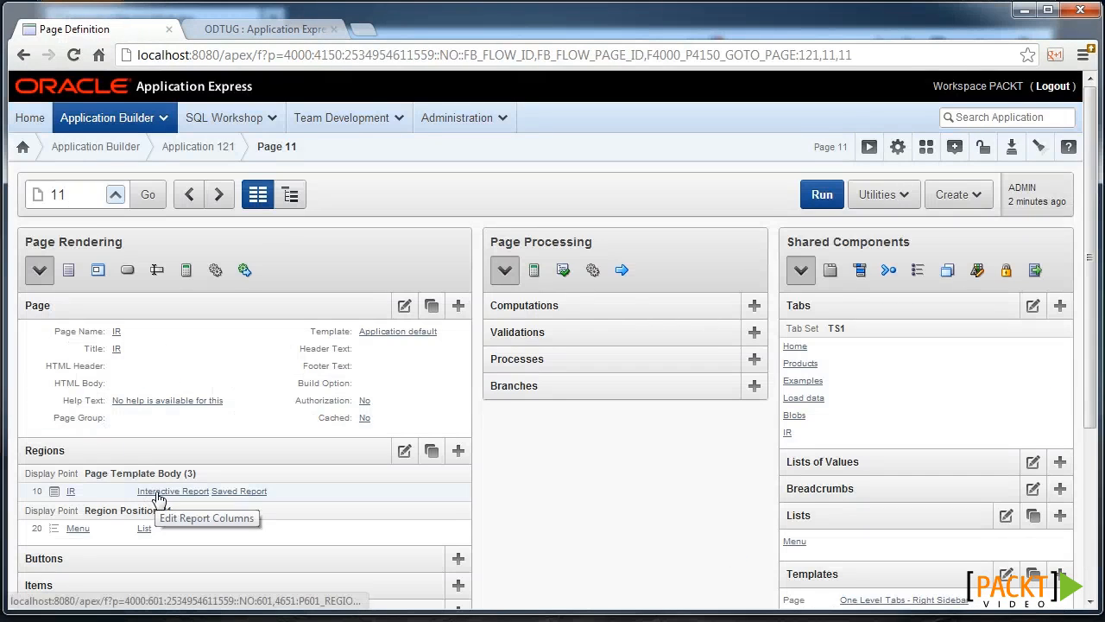
click(173, 490)
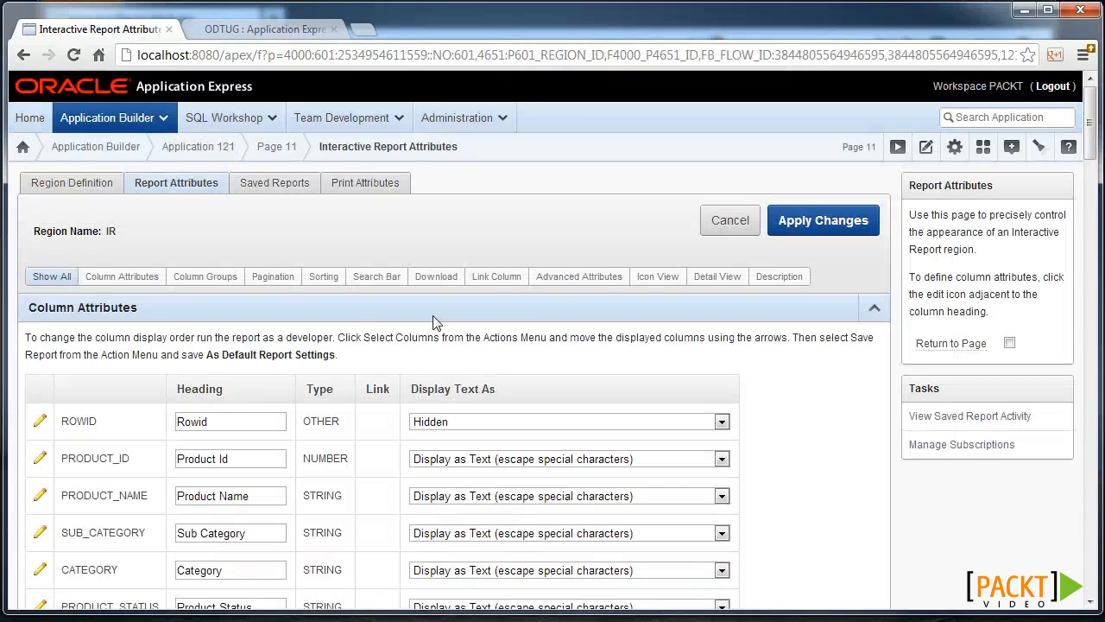
Enable Detail View with <table> before rows, row markup, </table> after, and save
click(717, 275)
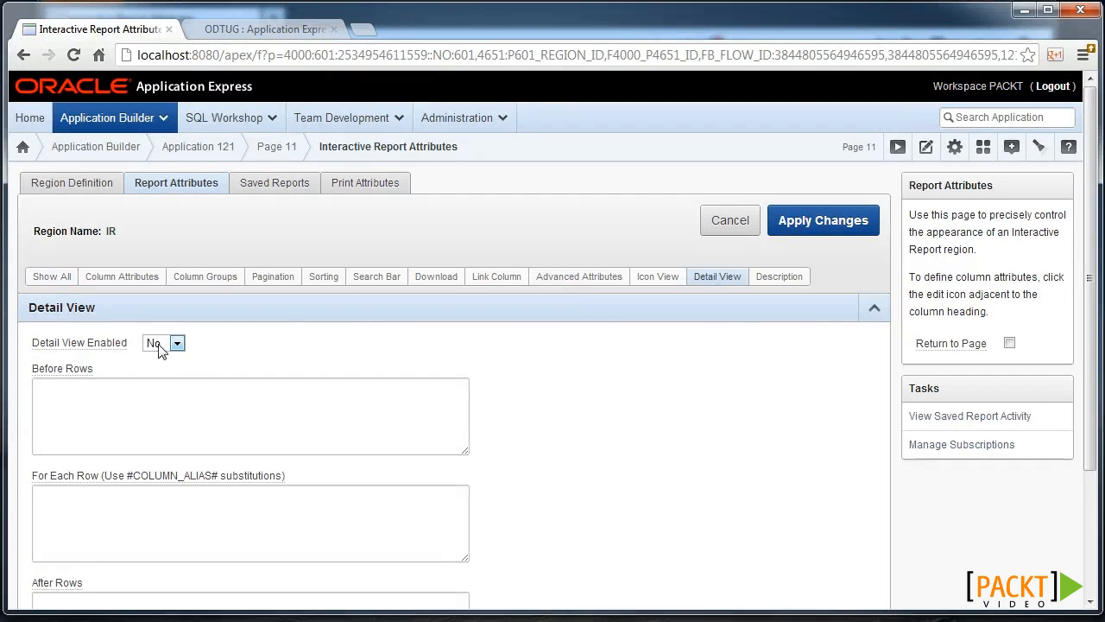
text(<table>)
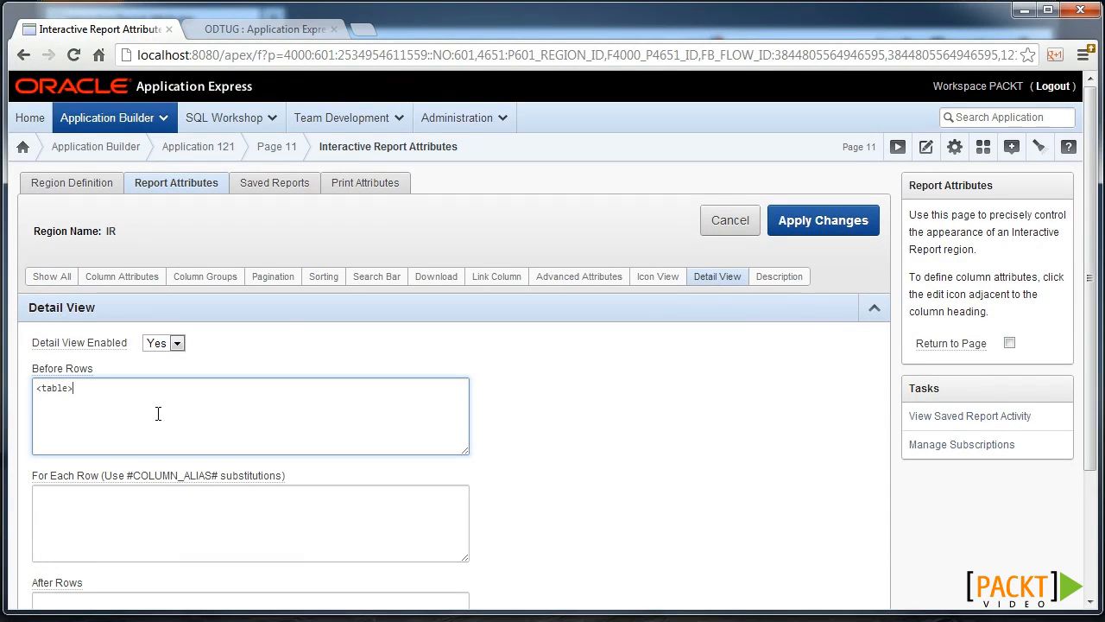
scroll(down, 3)
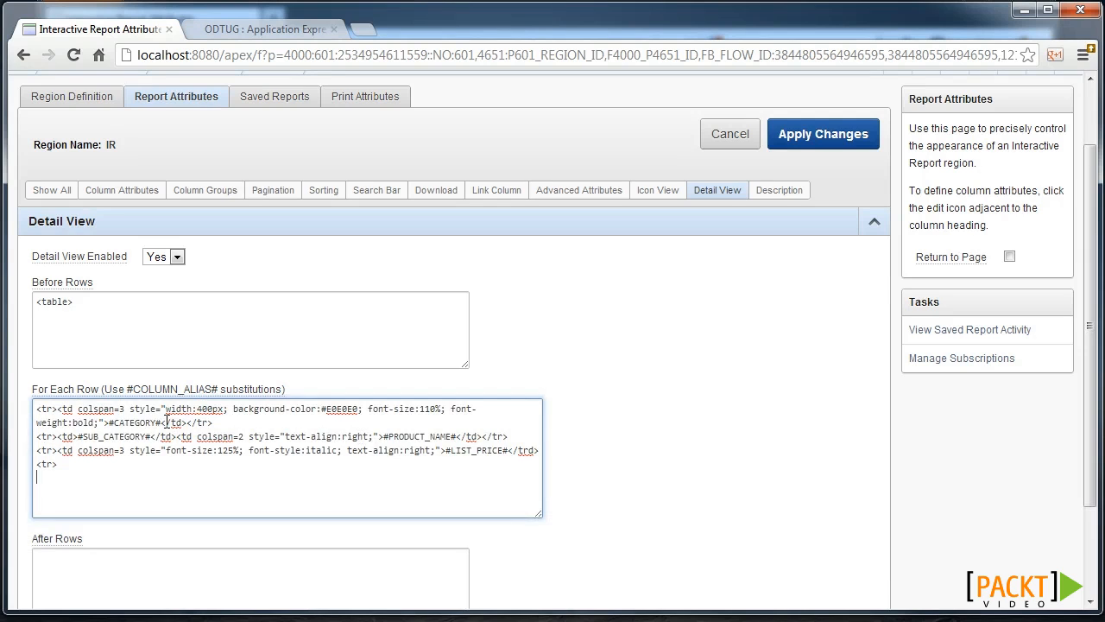
double_click(135, 423)
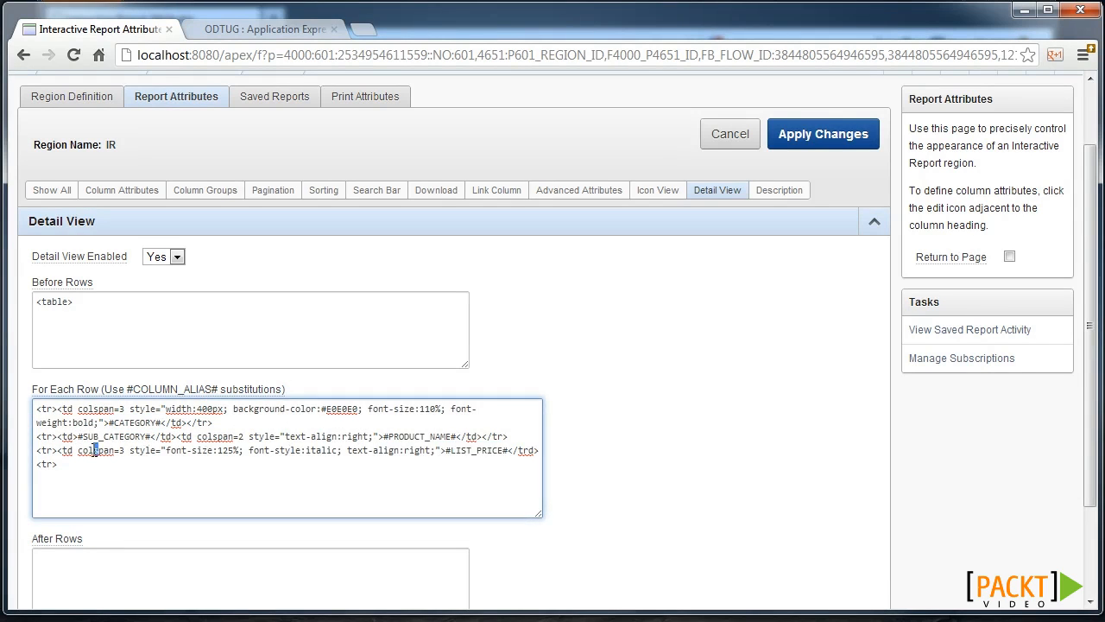
click(223, 570)
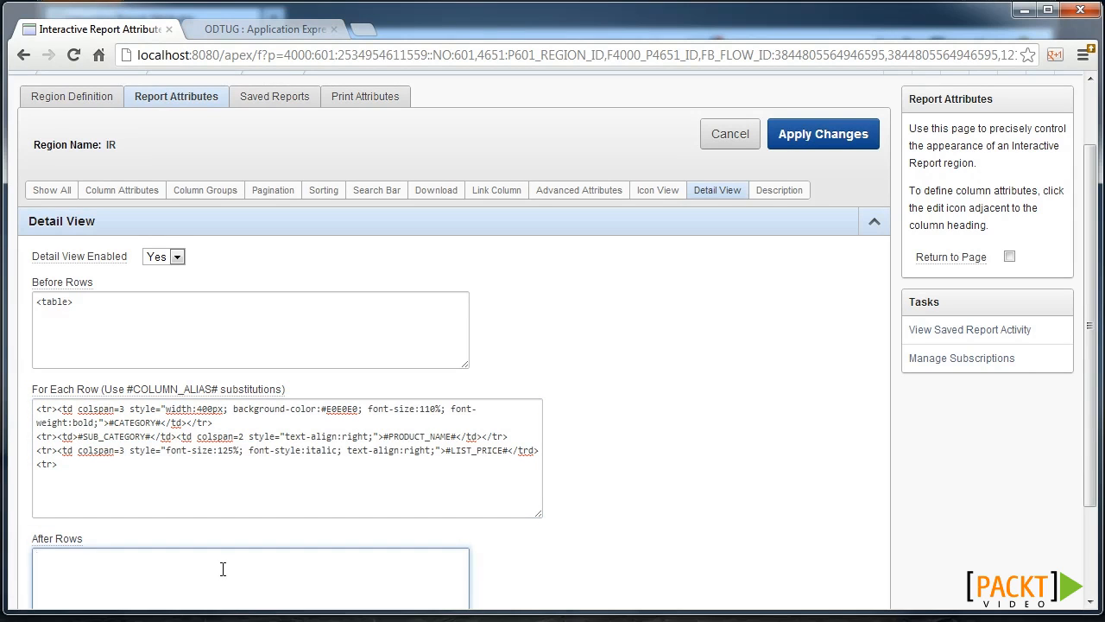
text(</table>)
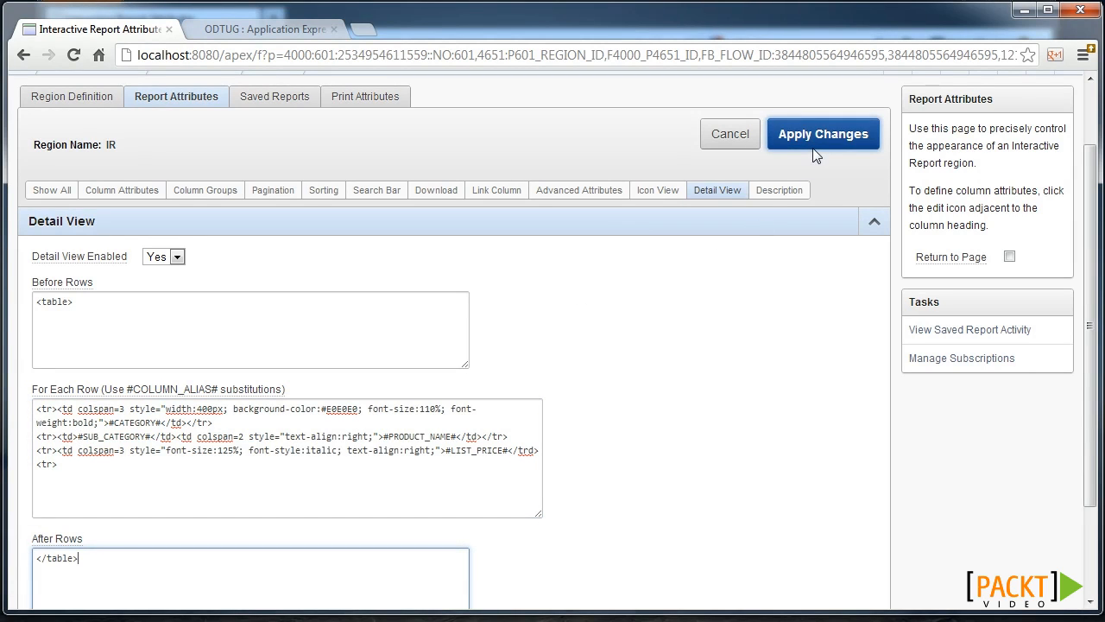
click(822, 134)
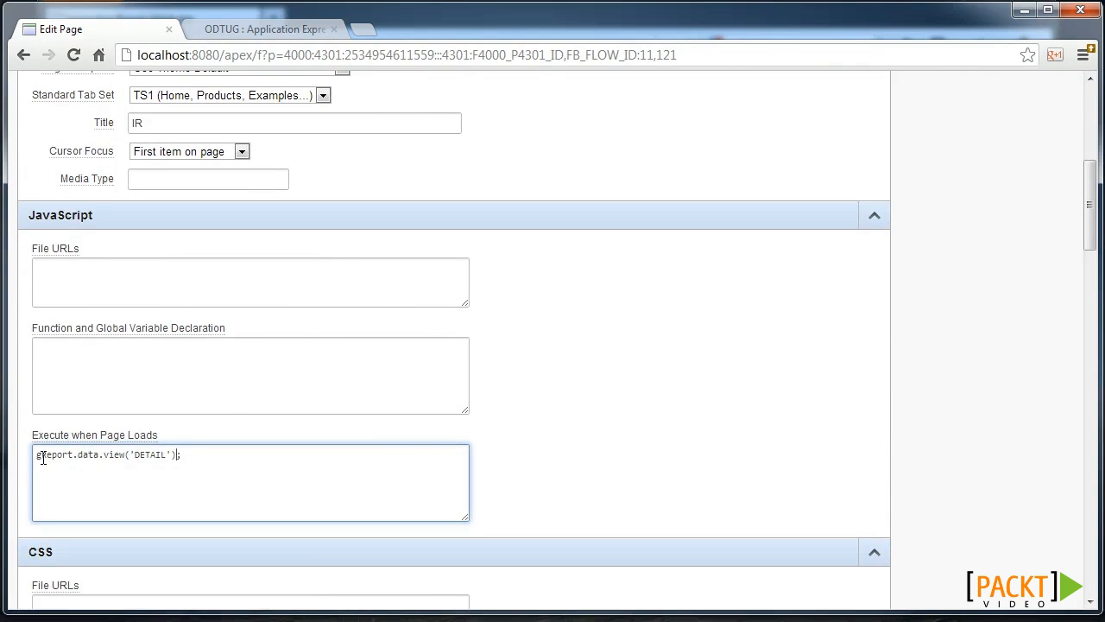
Add gReport.data.view('DETAIL'); as page 11's page-load JavaScript
double_click(54, 454)
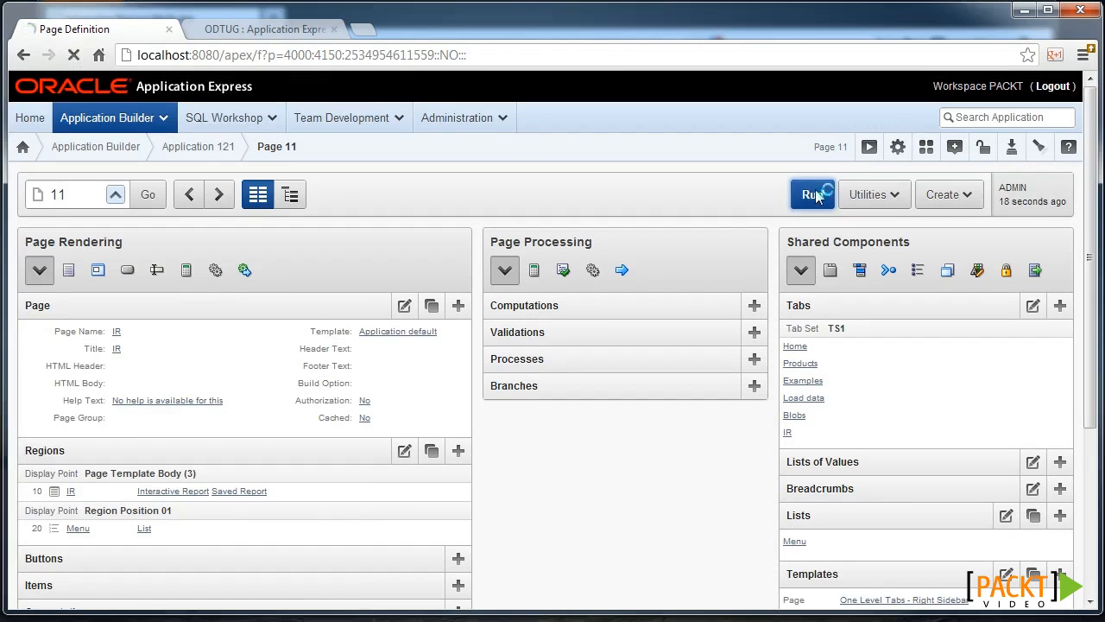
Run page 11 and check product name Y Box and italic price 299.99
click(812, 194)
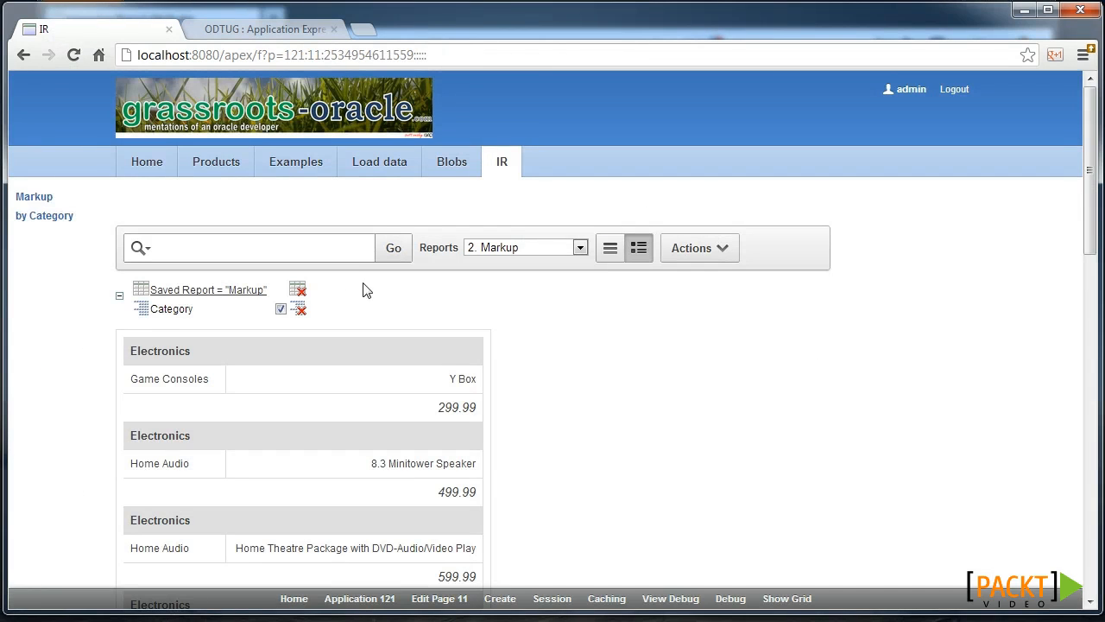
mouse_move(638, 248)
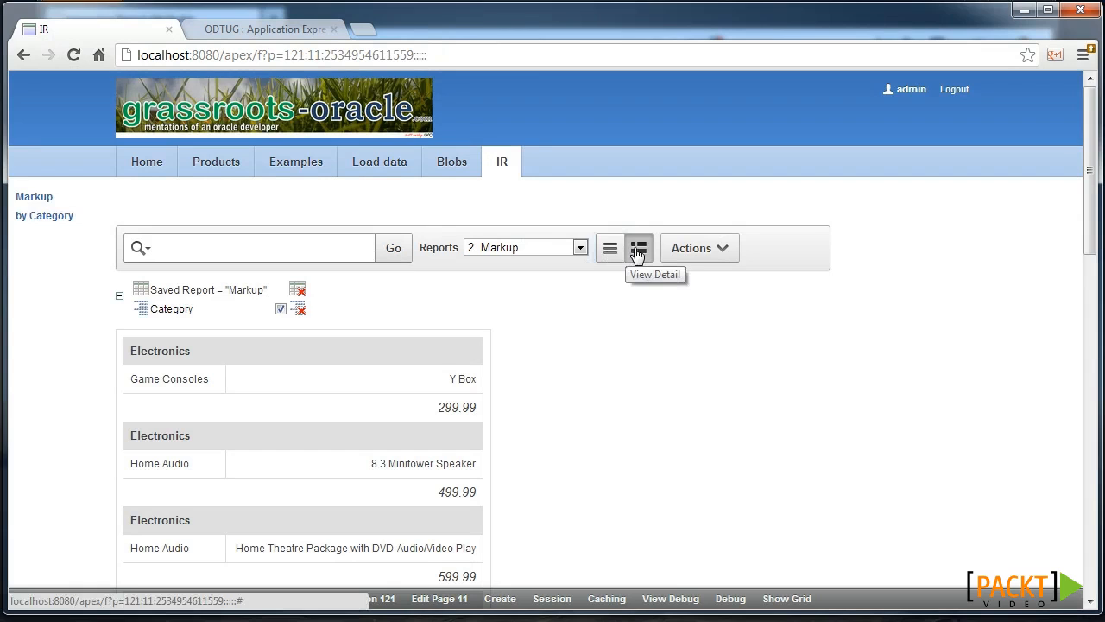
scroll(down, 3)
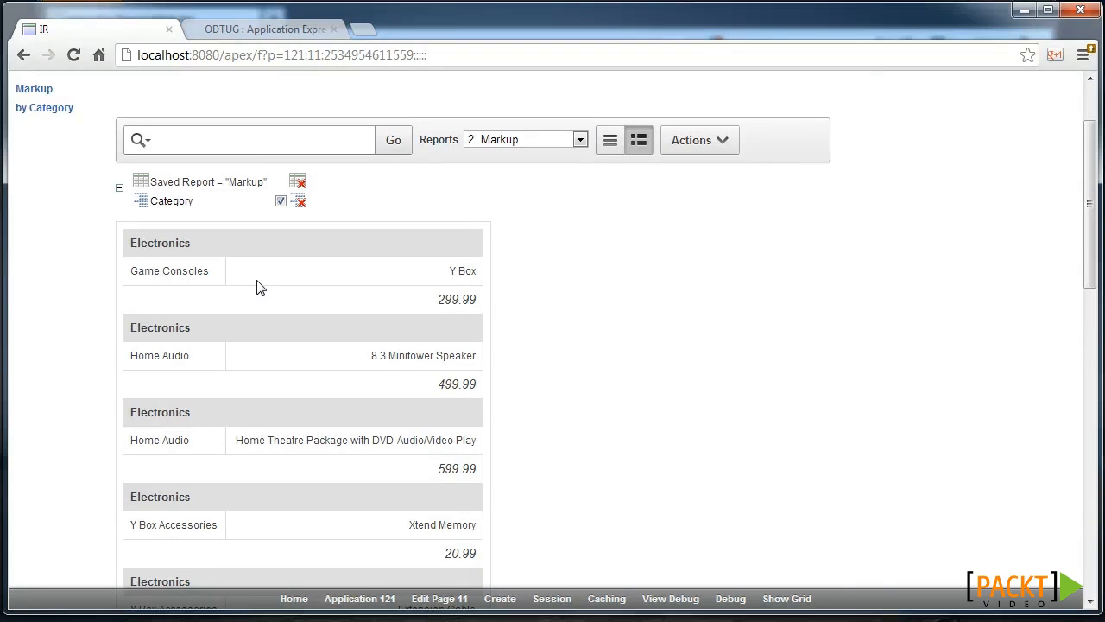
mouse_move(175, 262)
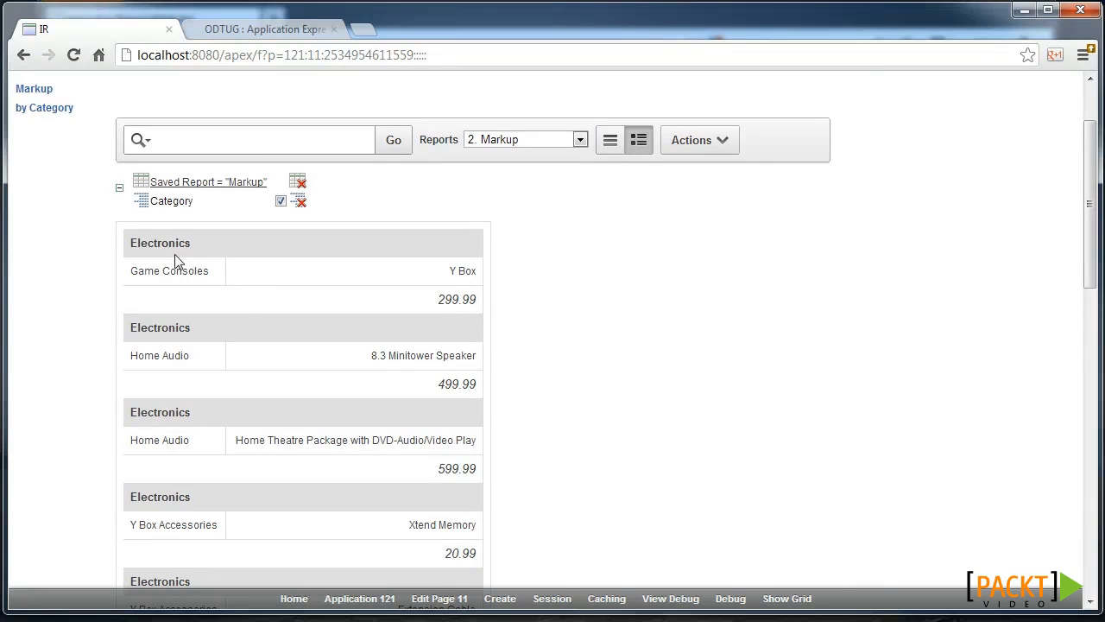
double_click(160, 243)
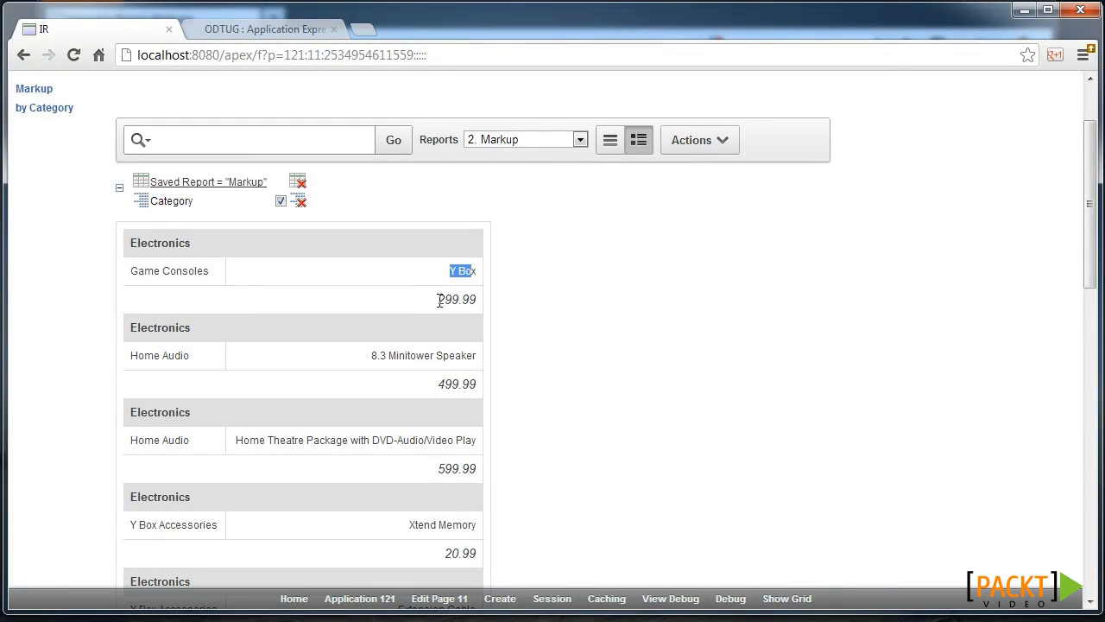
double_click(456, 299)
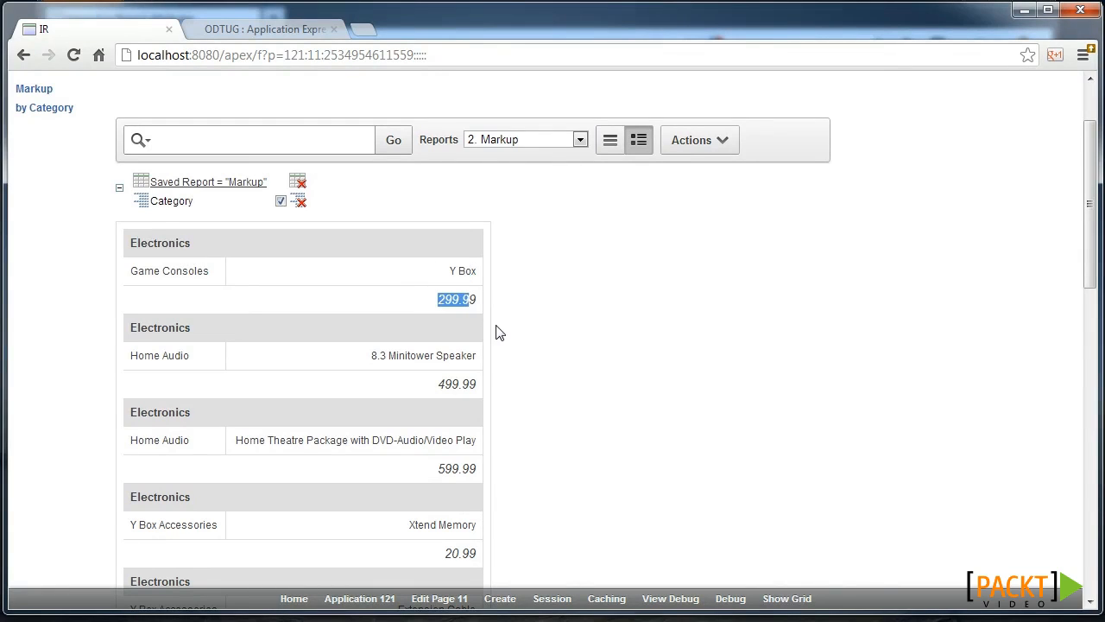